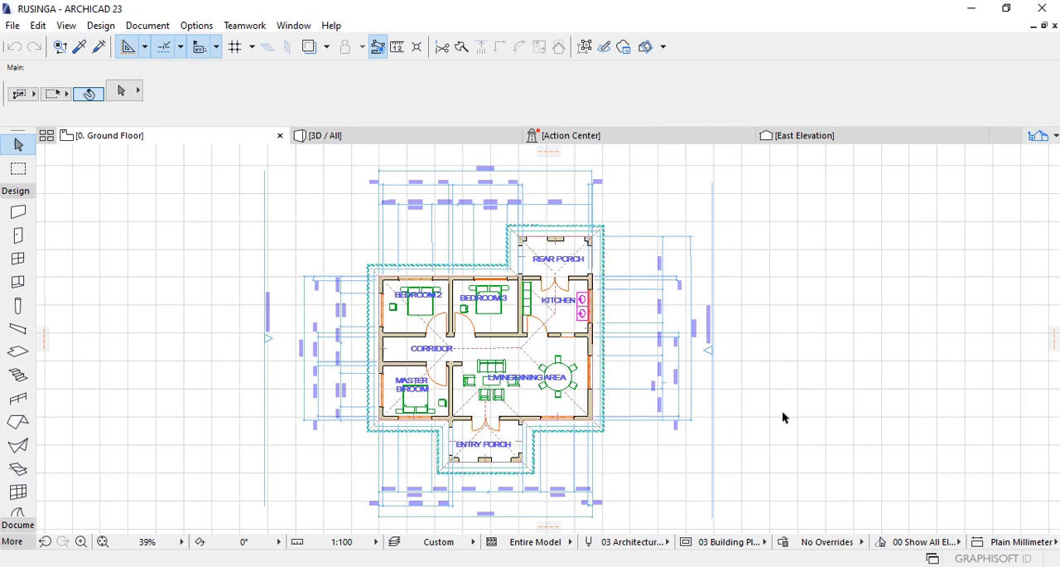
Step: Zoom out so the whole ground floor plan with its dimensions fits in view
scroll("down", 3)
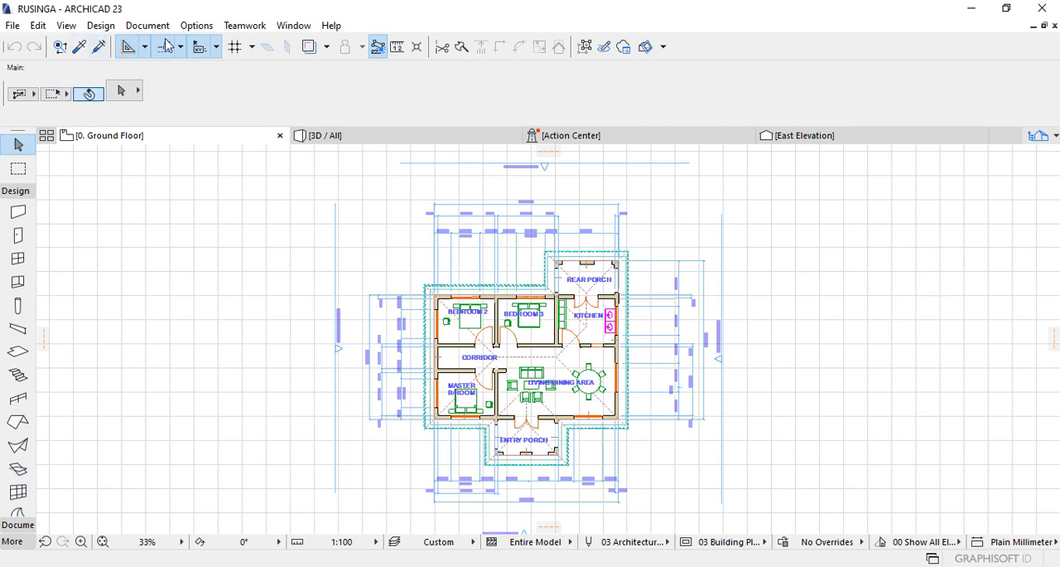
mouse_move(174, 25)
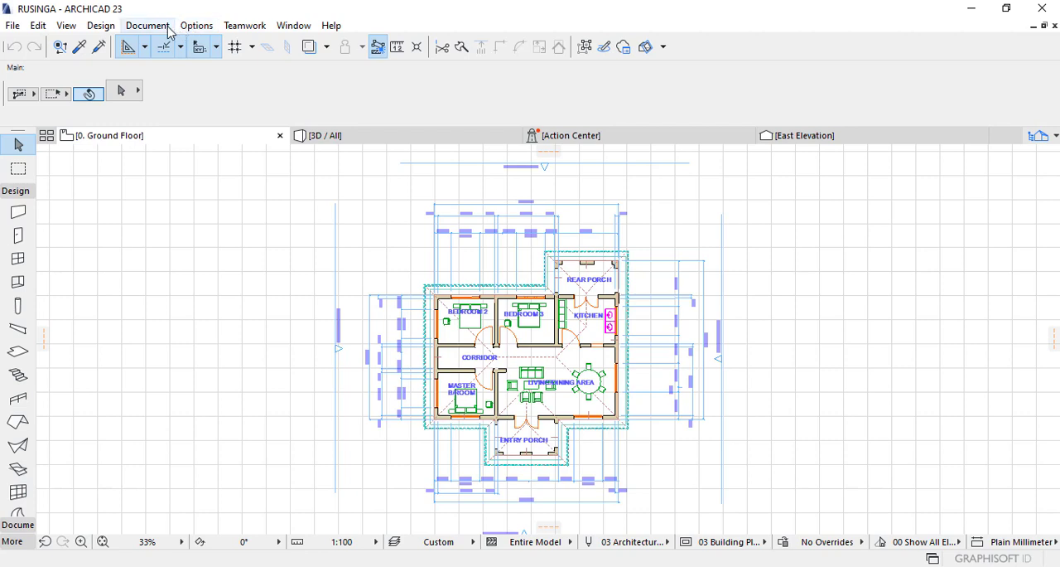
Step: Use the Document layer commands to hide the plan's layers, leaving an empty grid
left_click(152, 24)
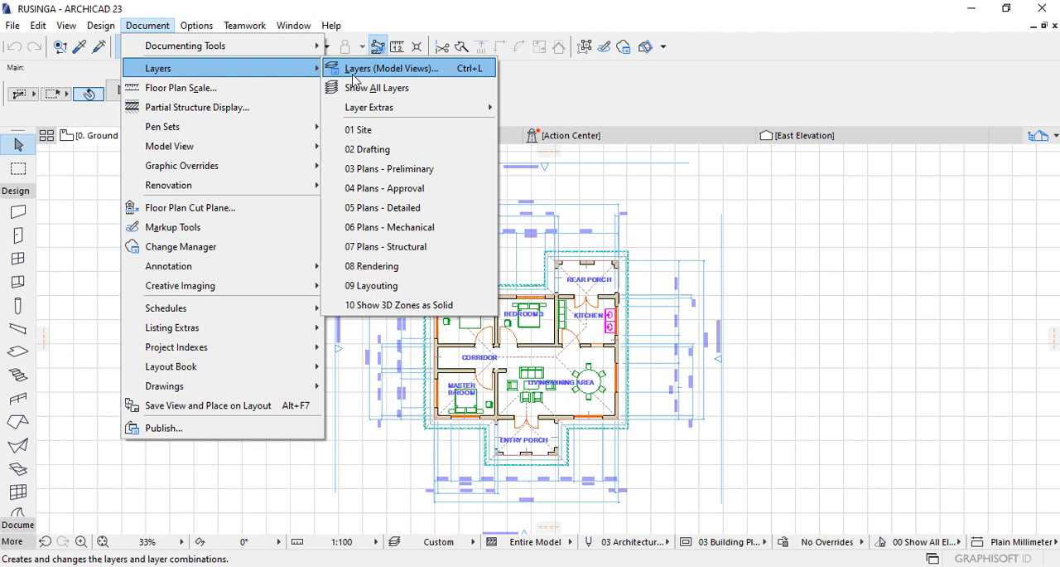
mouse_move(404, 86)
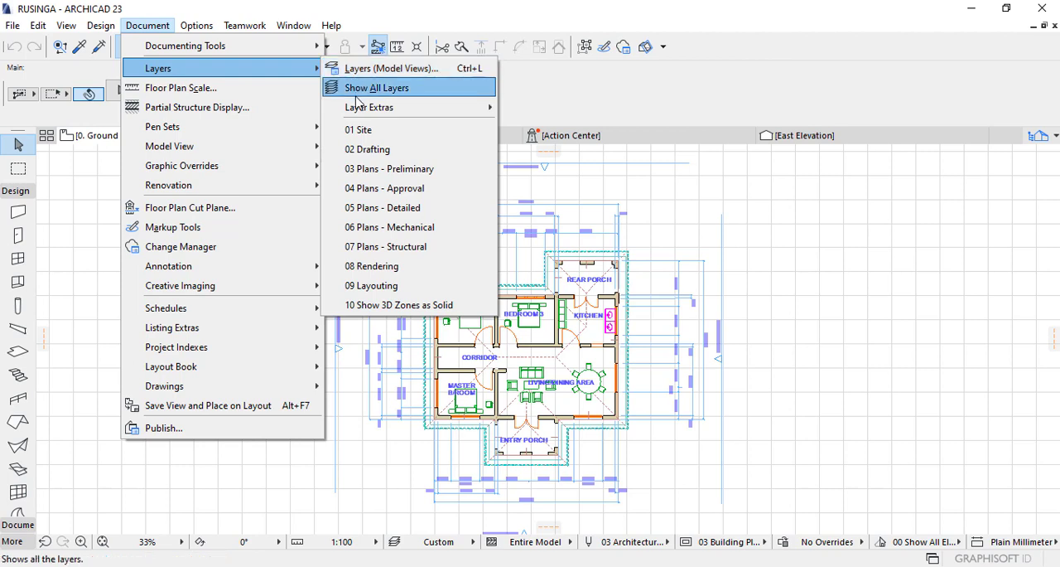
mouse_move(374, 106)
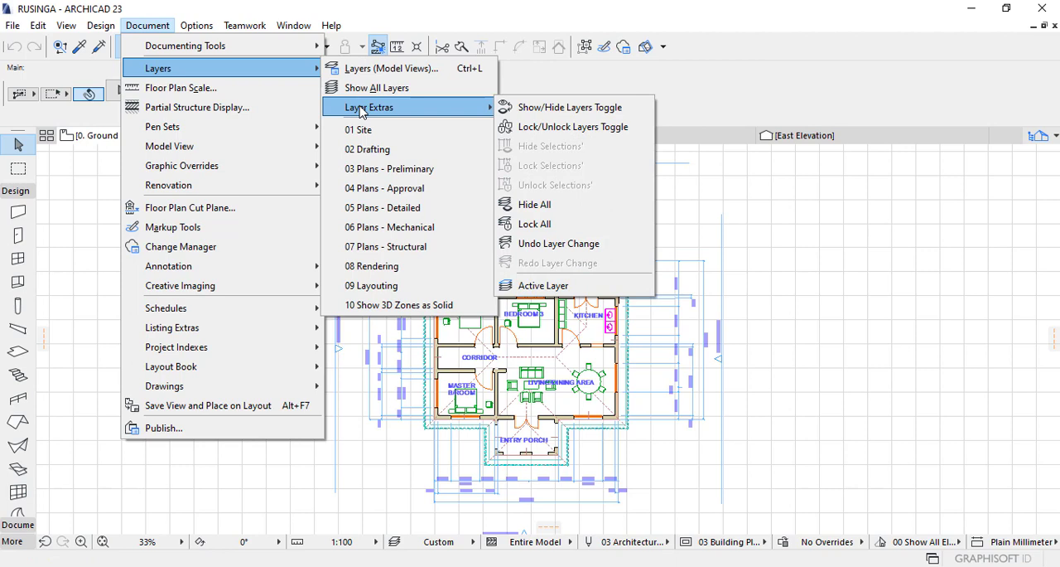
mouse_move(570, 106)
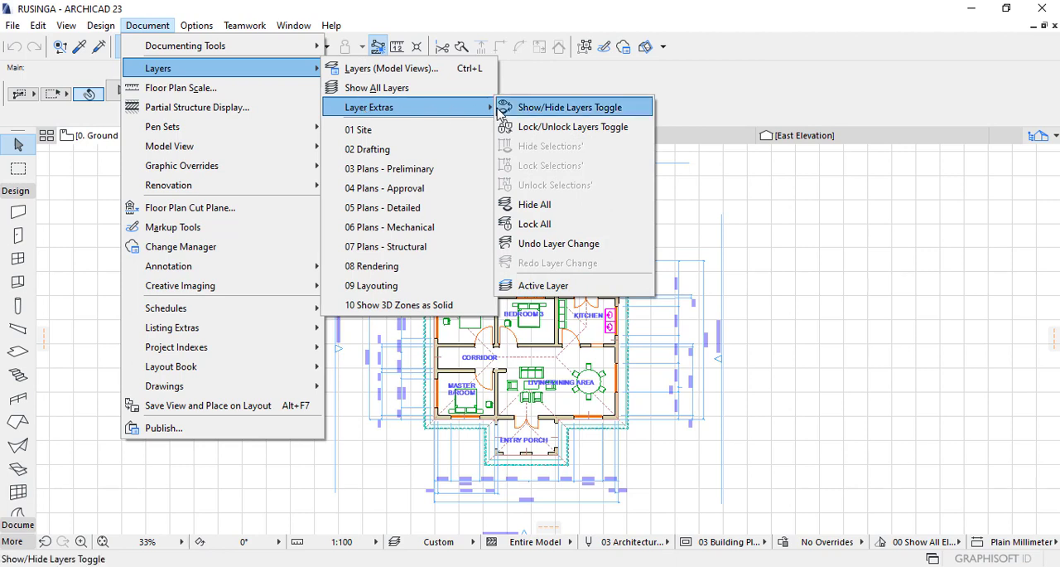
mouse_move(520, 113)
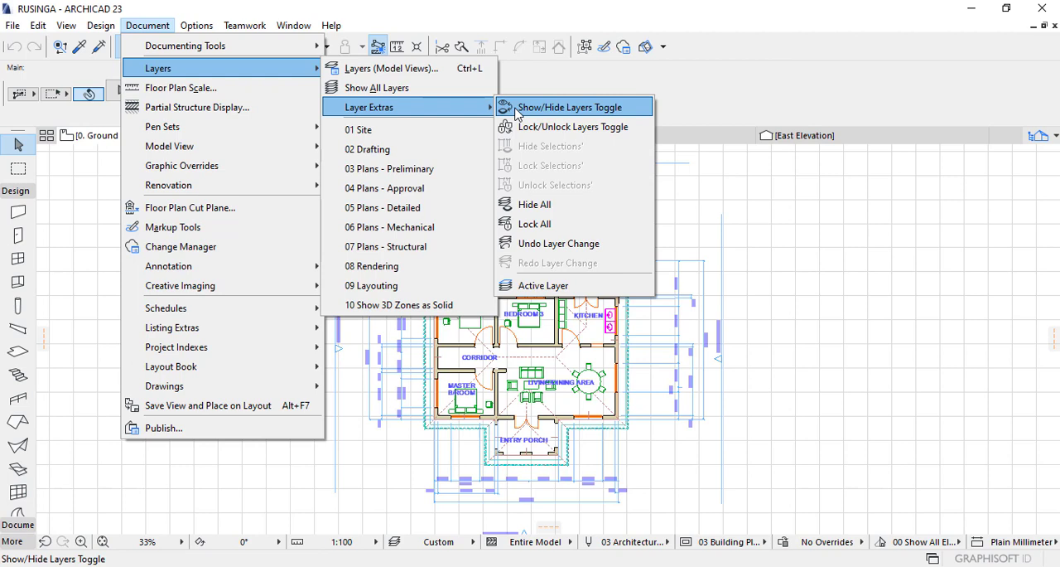
mouse_move(522, 119)
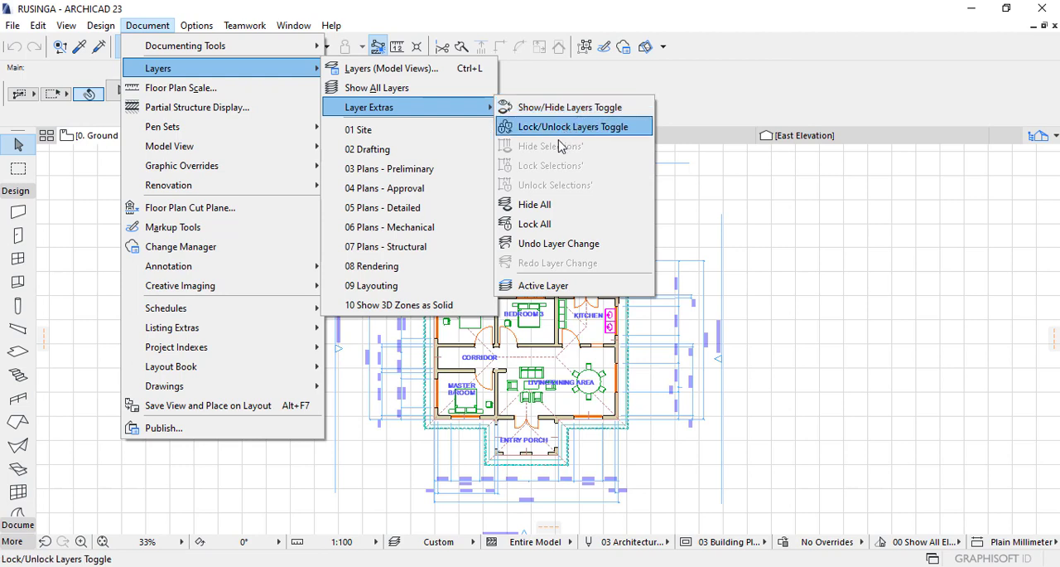
mouse_move(534, 223)
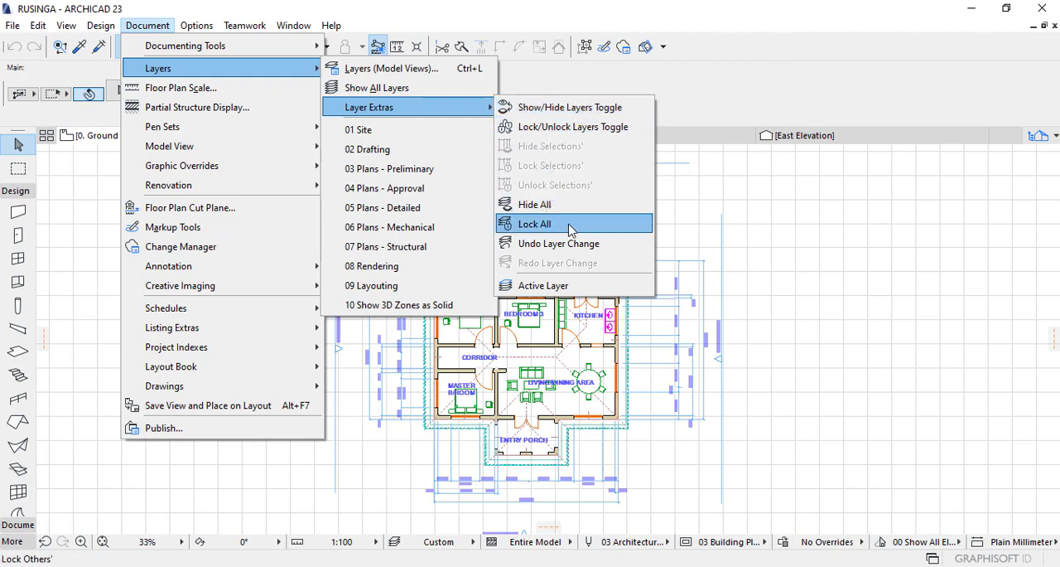
mouse_move(574, 241)
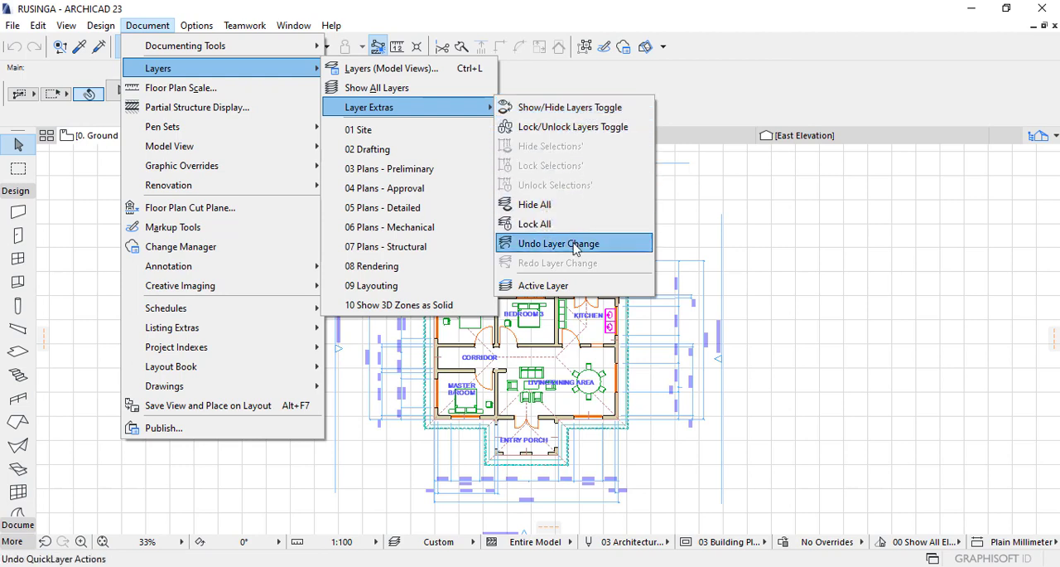
mouse_move(544, 285)
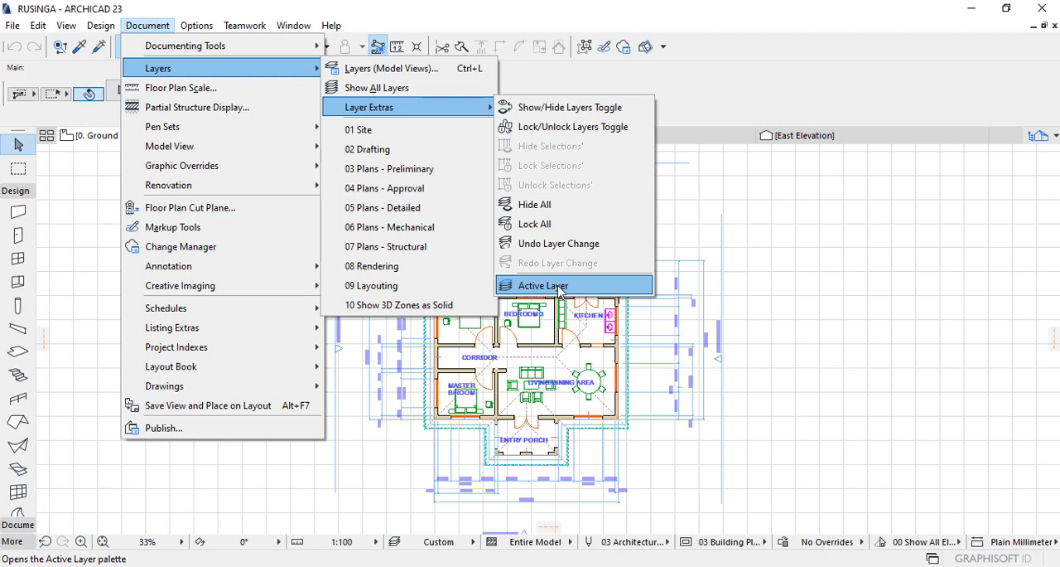
left_click(541, 285)
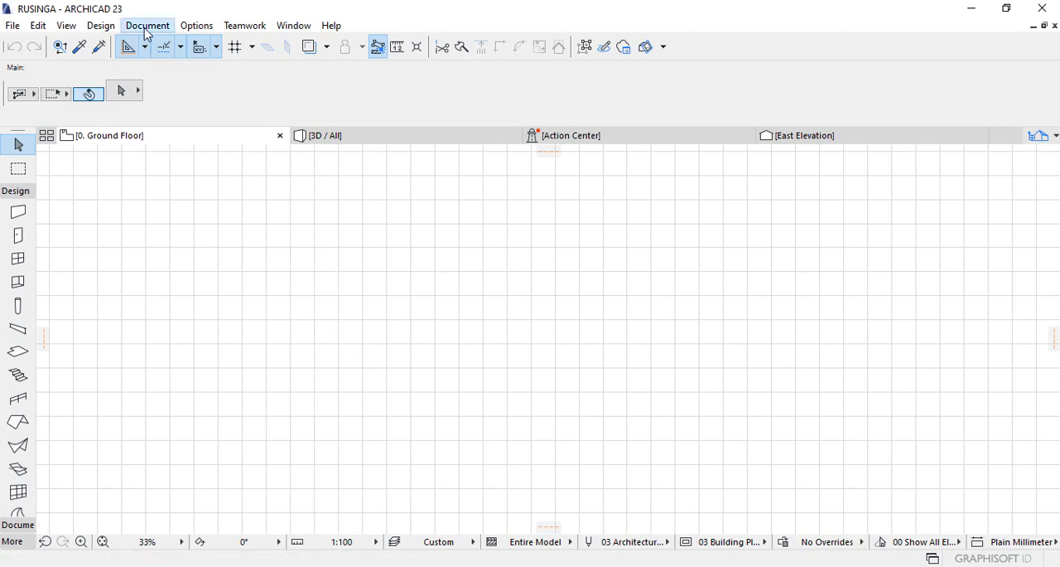
Step: Show All Layers so the ground floor drawing reappears
left_click(146, 23)
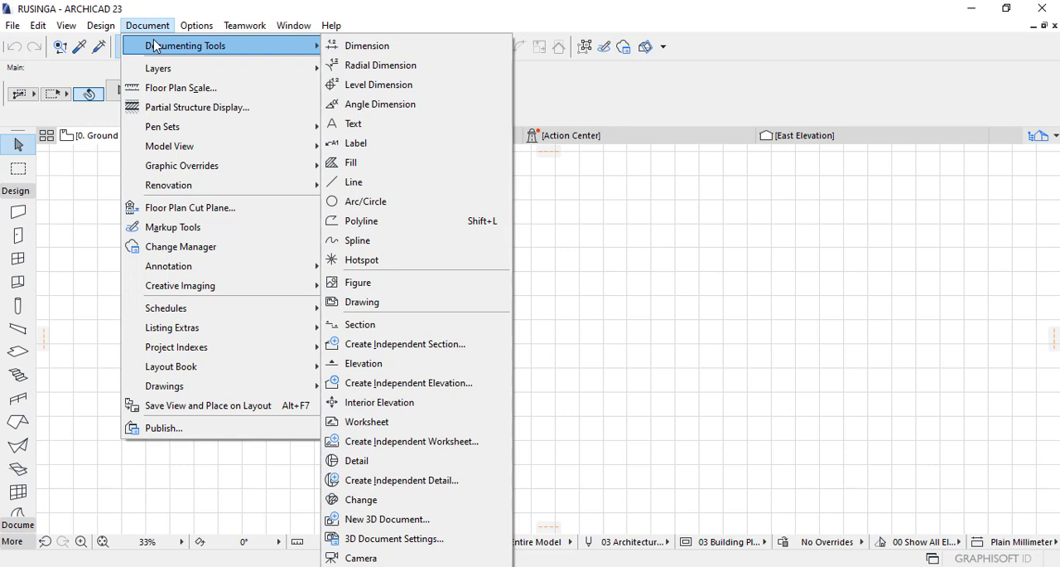
mouse_move(164, 68)
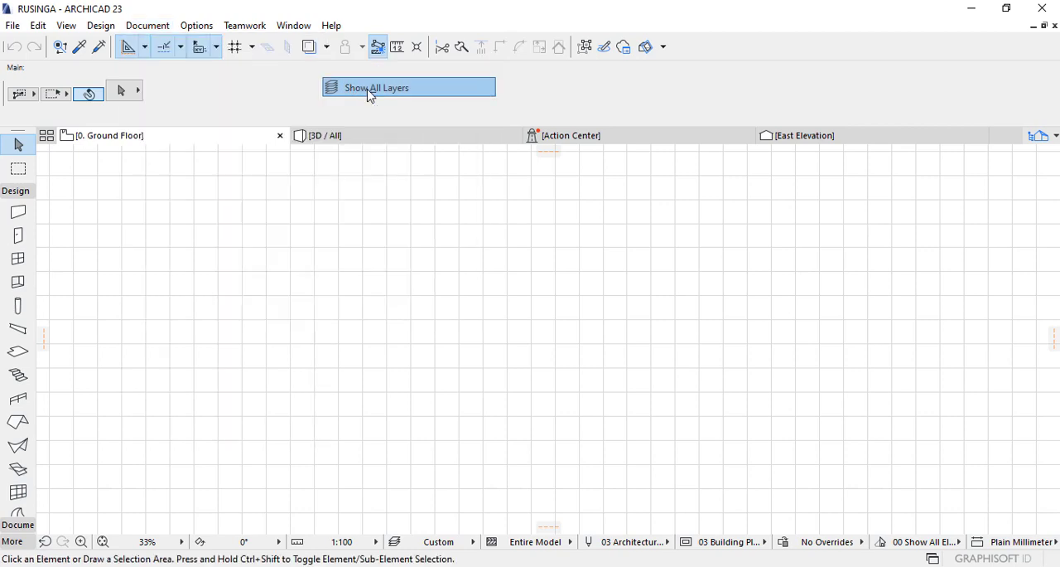
left_click(407, 86)
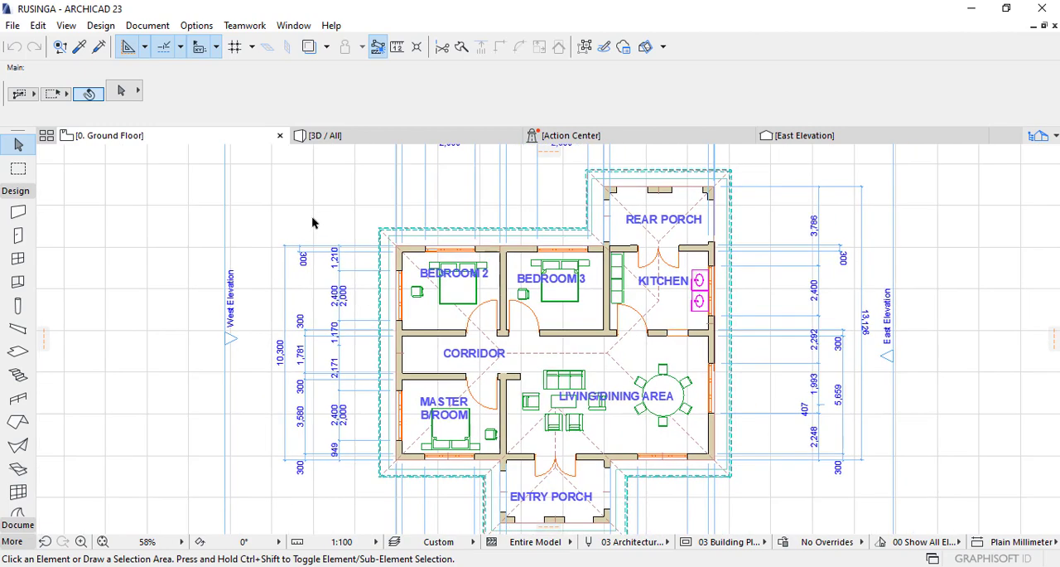
mouse_move(820, 295)
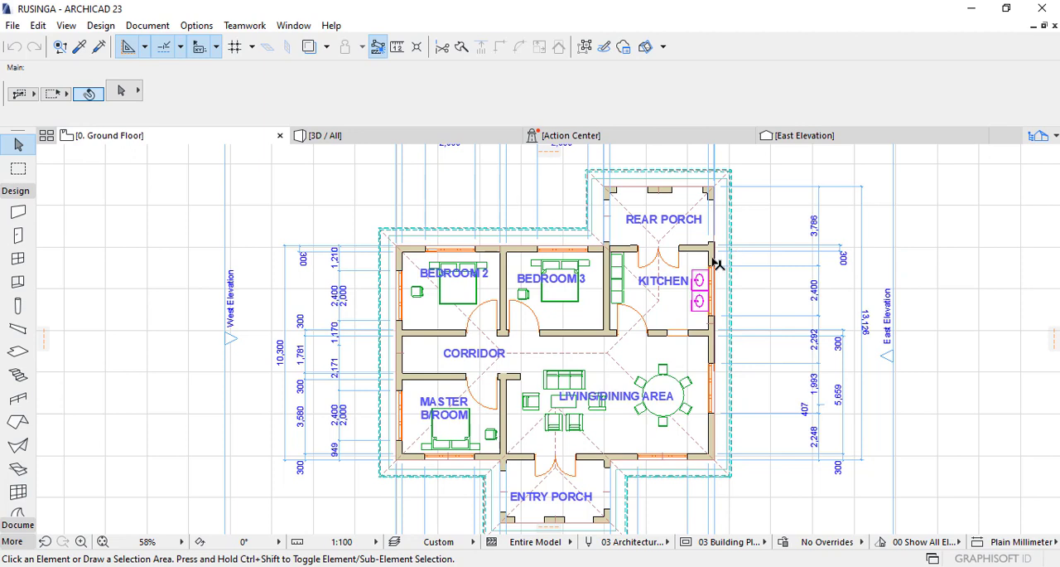
mouse_move(719, 263)
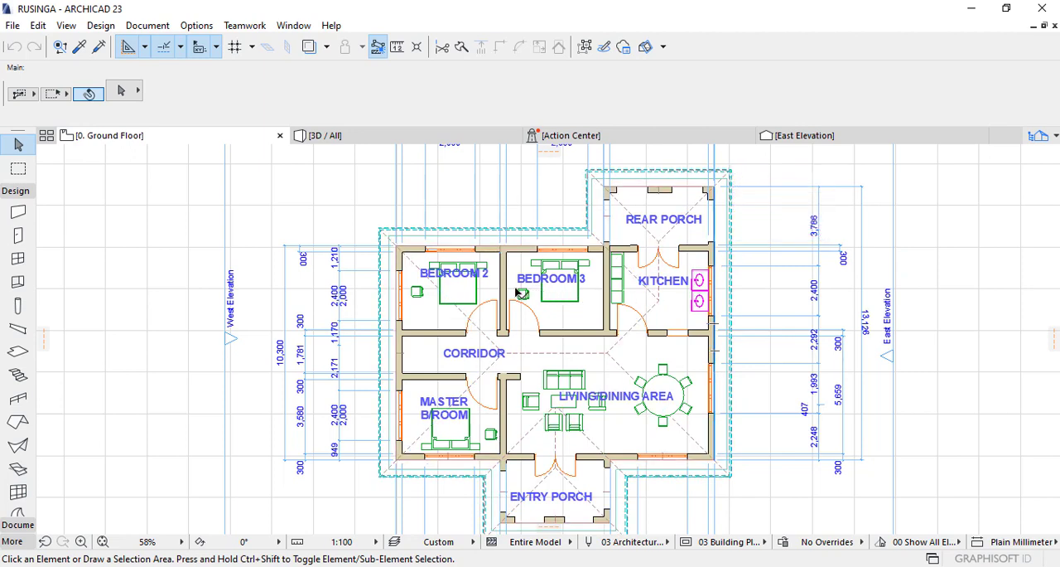
mouse_move(474, 288)
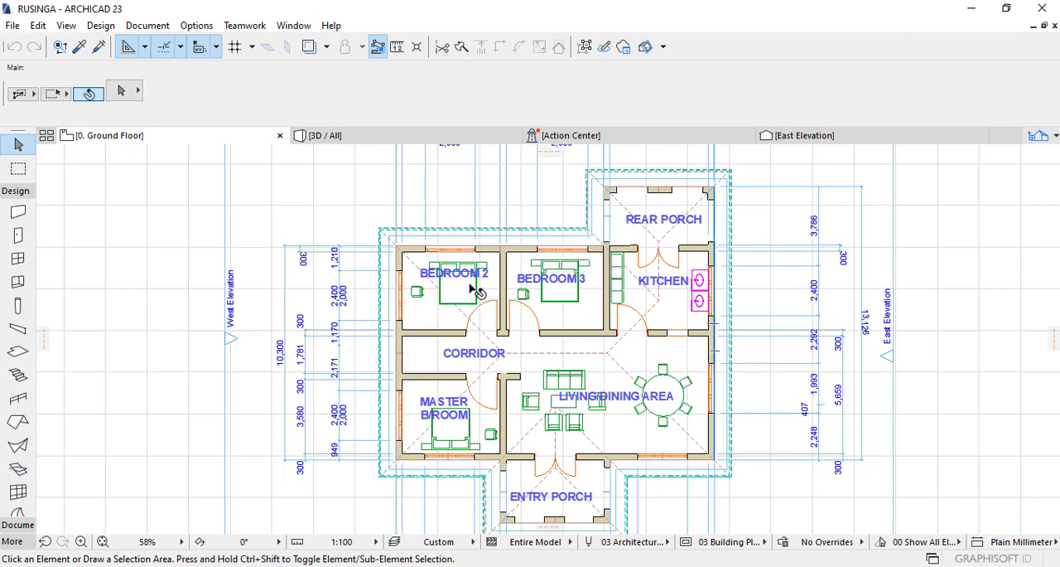
mouse_move(474, 288)
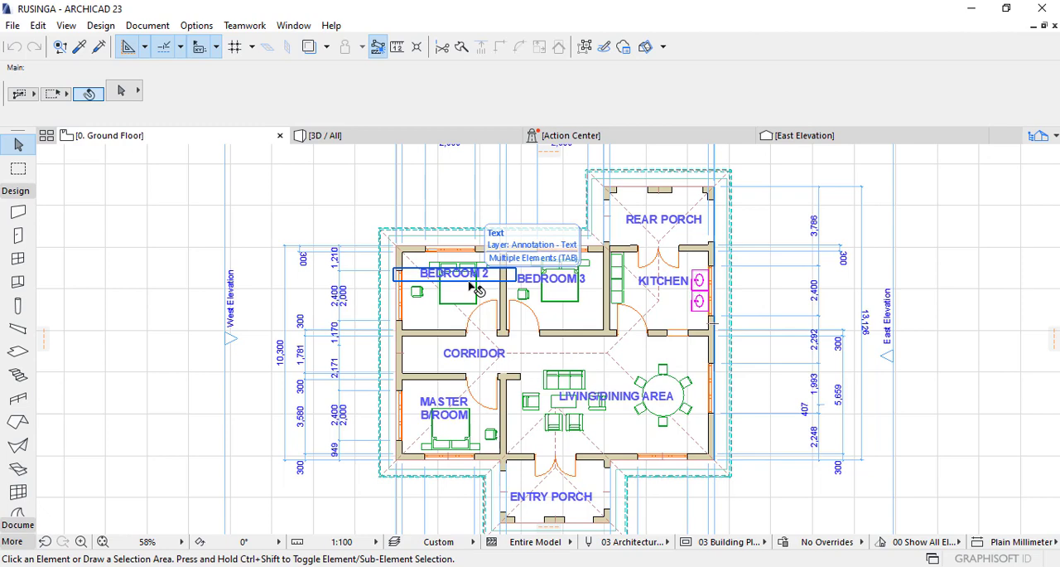
scroll("down", 3)
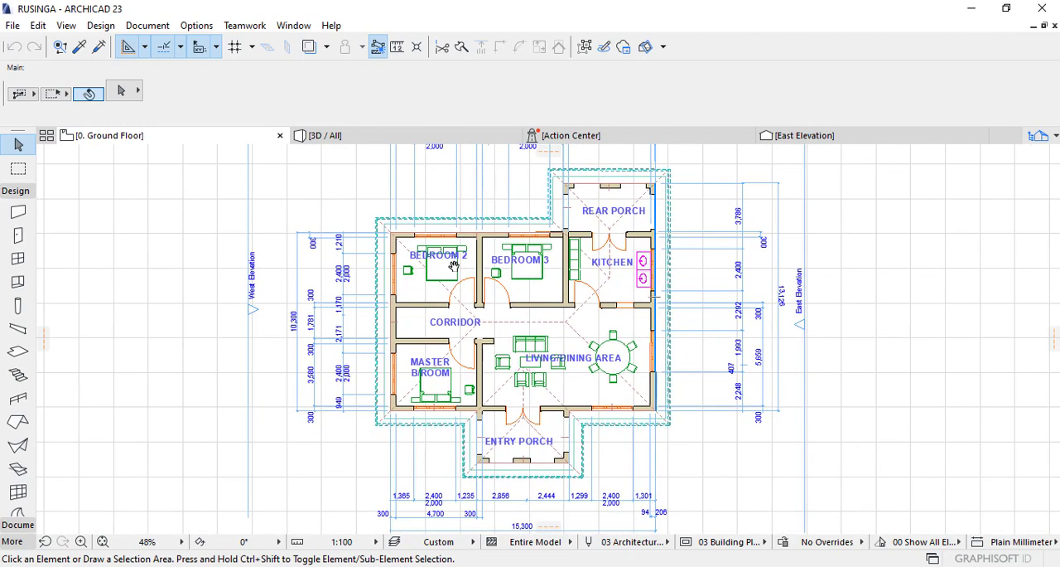
mouse_move(196, 25)
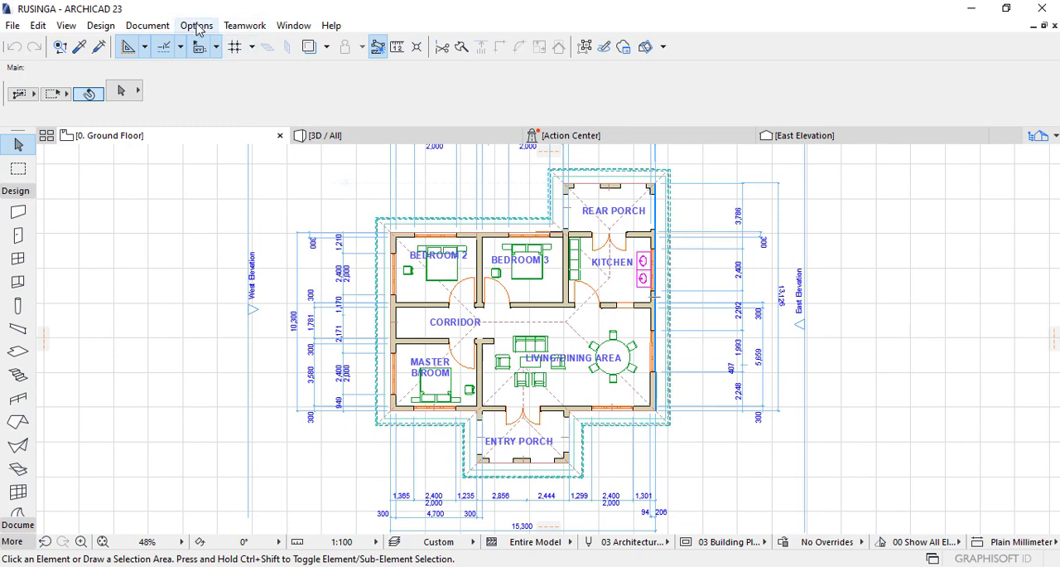
Step: Reach Layers (Model Views) through Options > Element Attributes
left_click(196, 23)
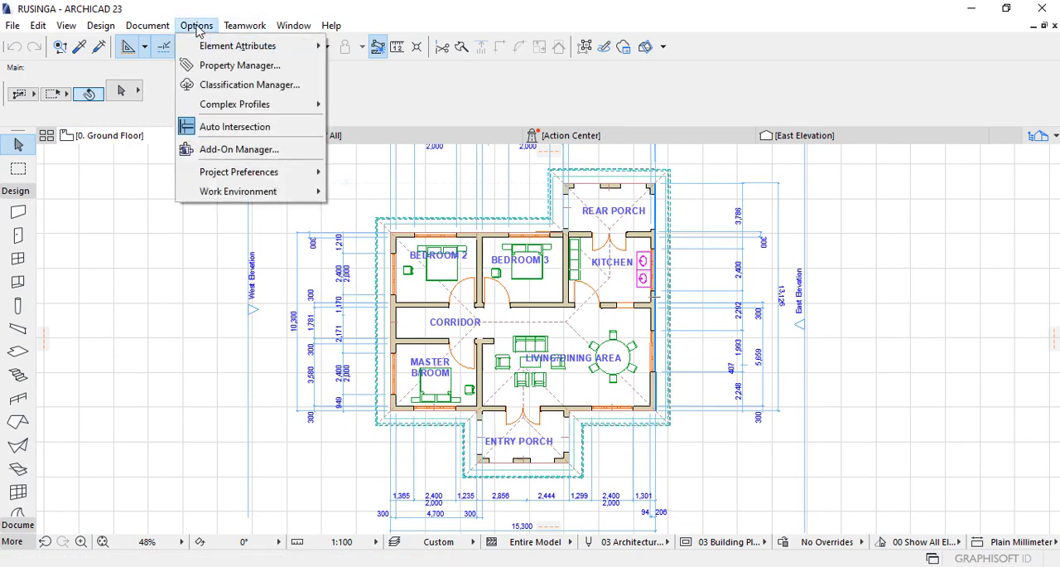
mouse_move(240, 47)
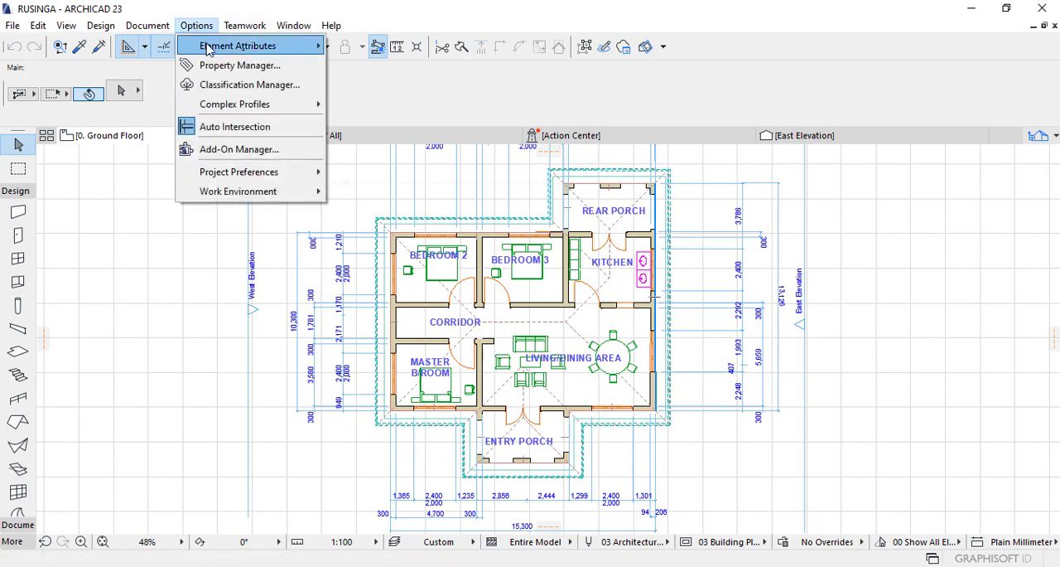
left_click(242, 47)
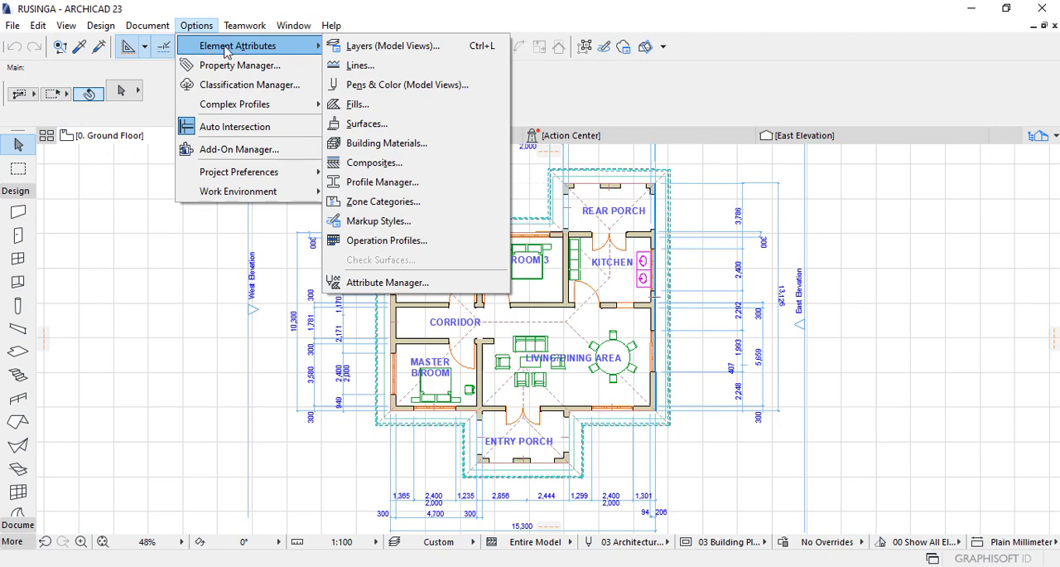
mouse_move(257, 48)
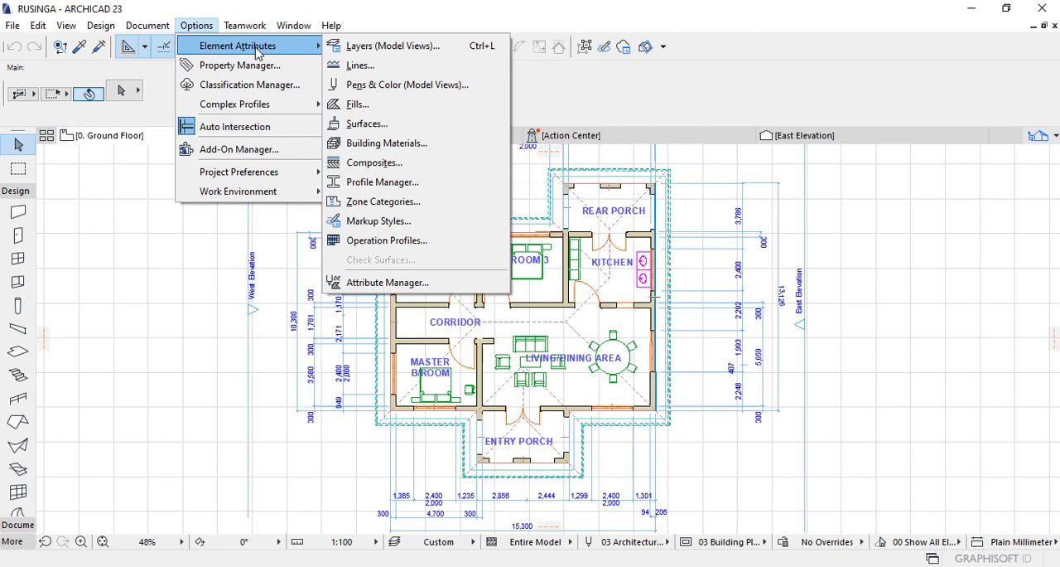
mouse_move(240, 65)
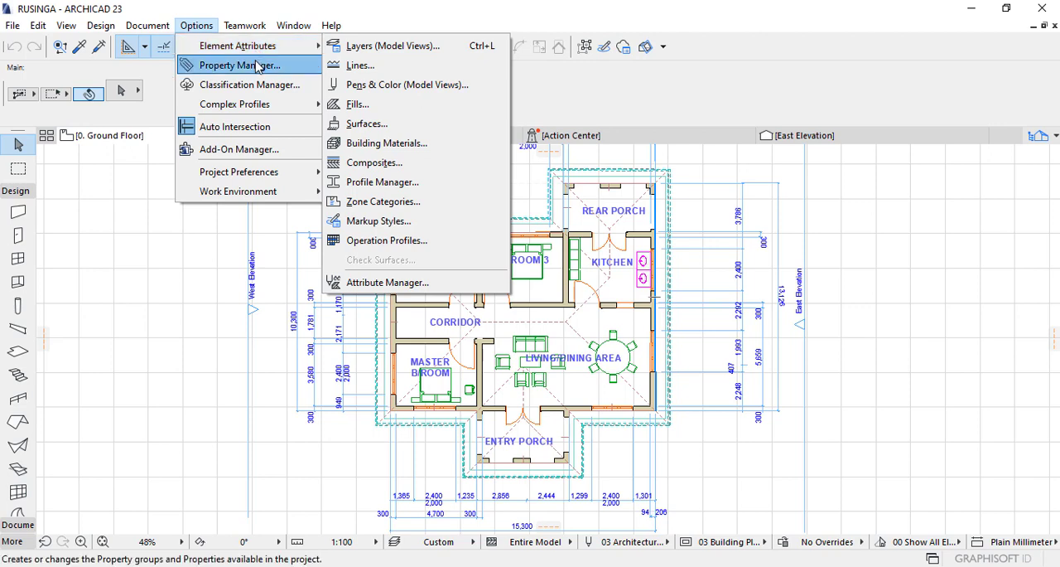
mouse_move(240, 47)
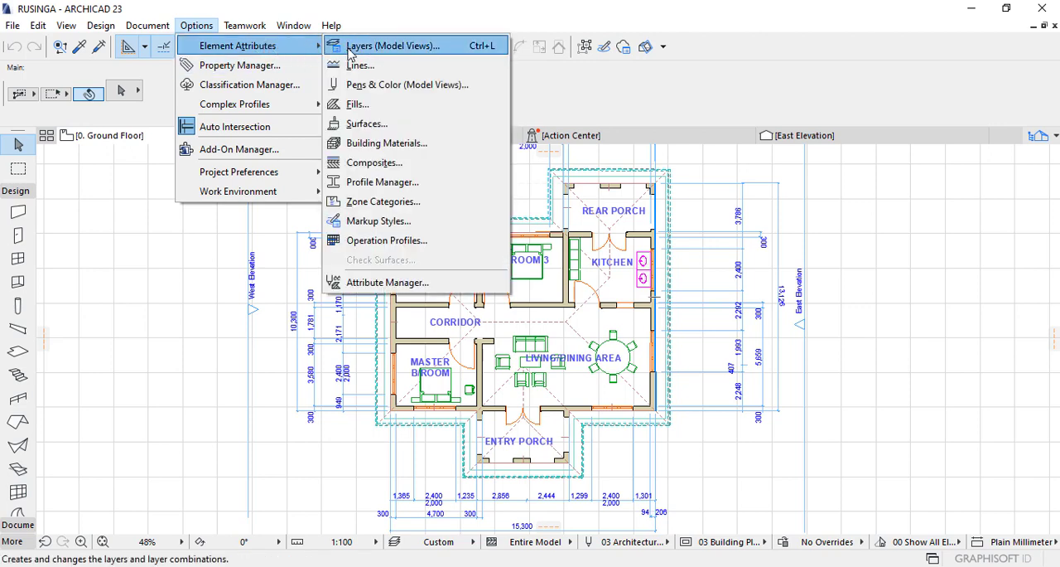
mouse_move(374, 55)
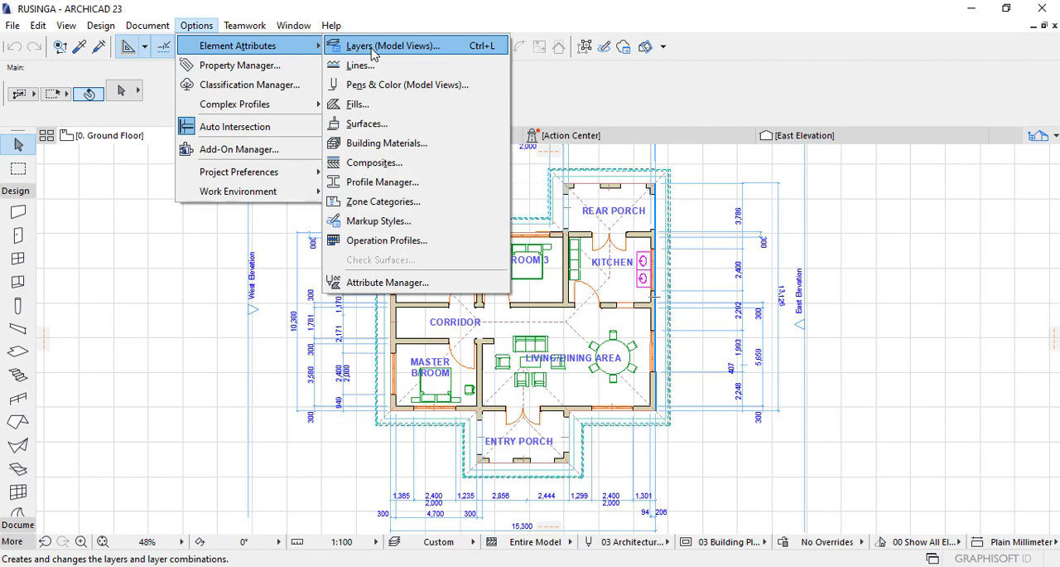
left_click(389, 46)
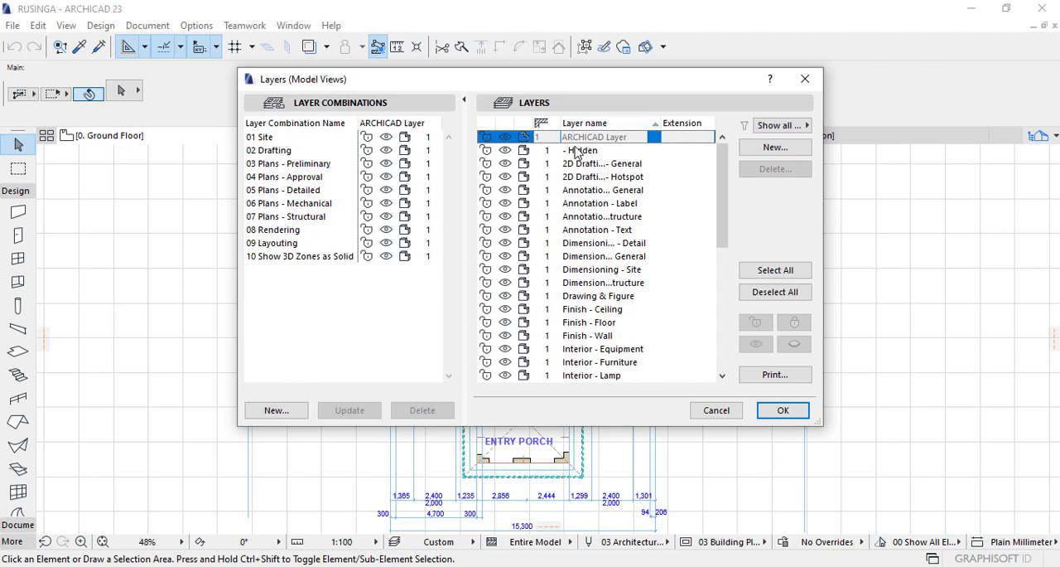
mouse_move(582, 202)
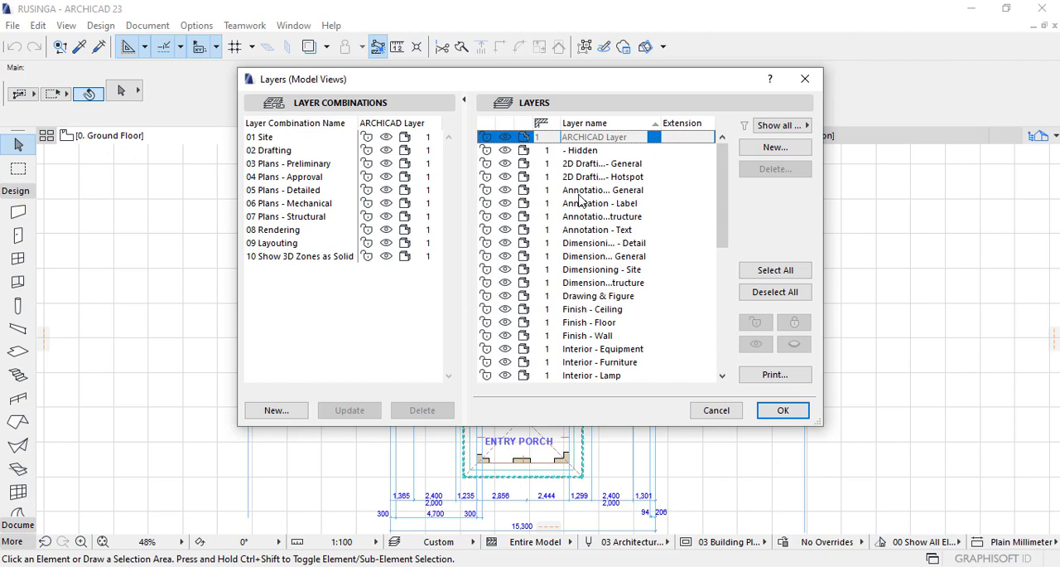
mouse_move(580, 230)
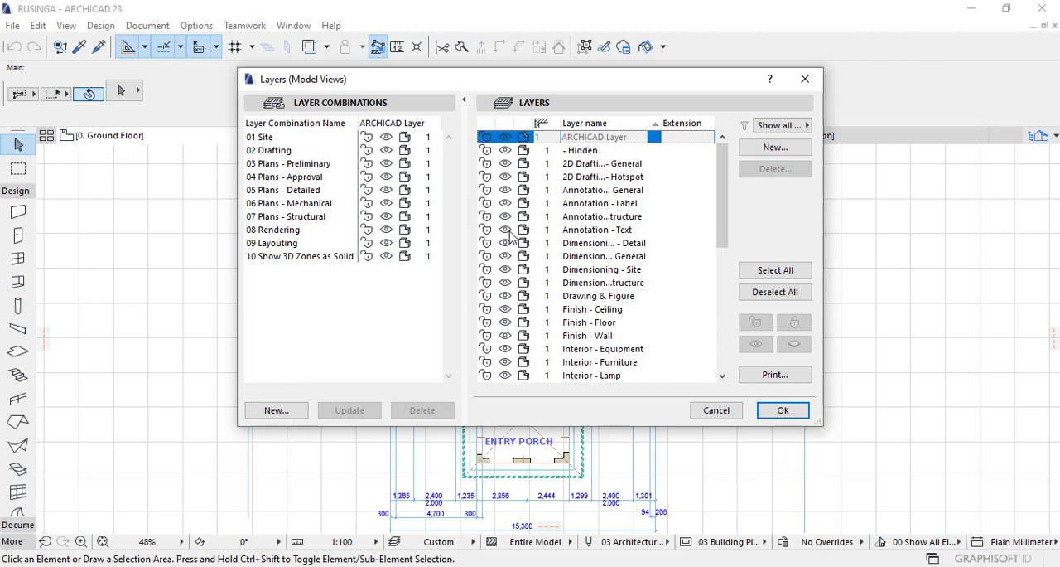
mouse_move(550, 235)
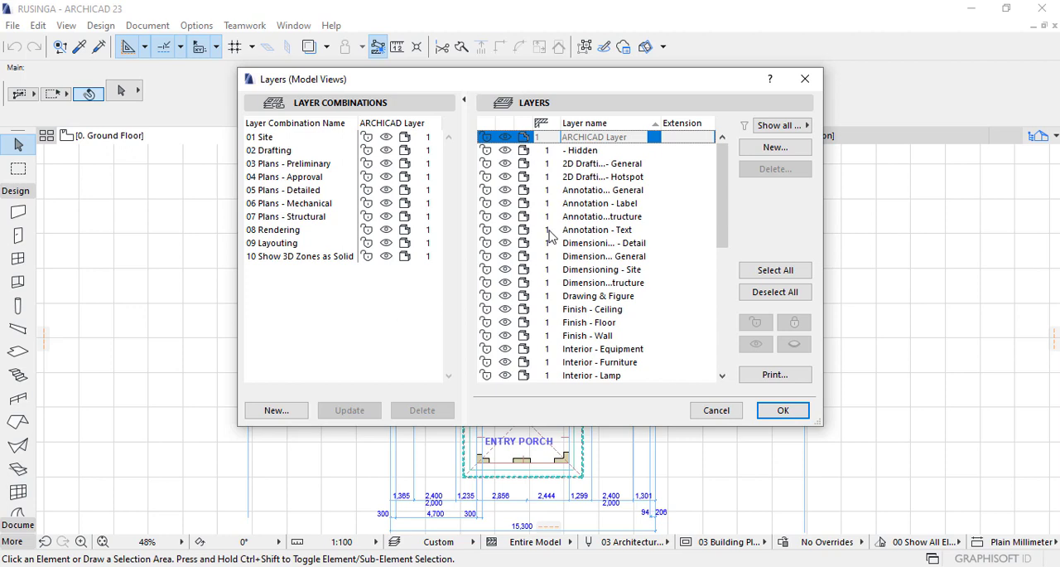
Step: Turn off the Annotation - Text layer's visibility and confirm with OK
left_click(596, 228)
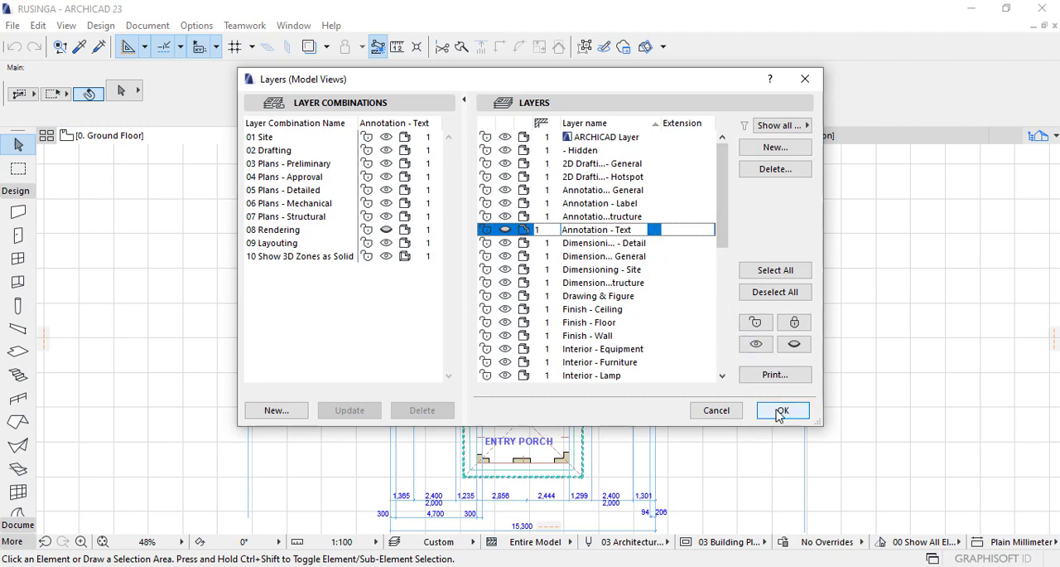
left_click(782, 411)
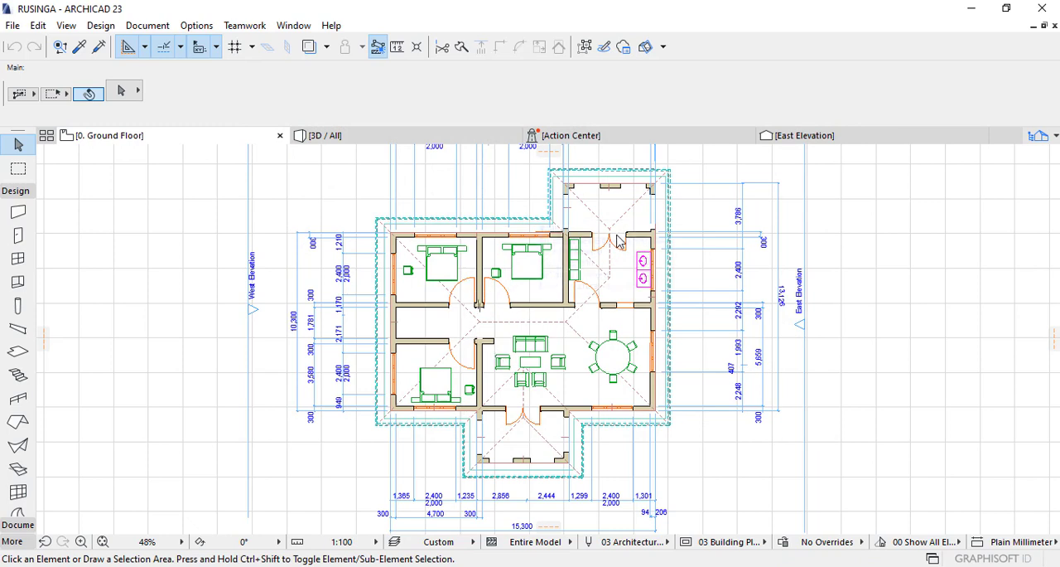
mouse_move(616, 240)
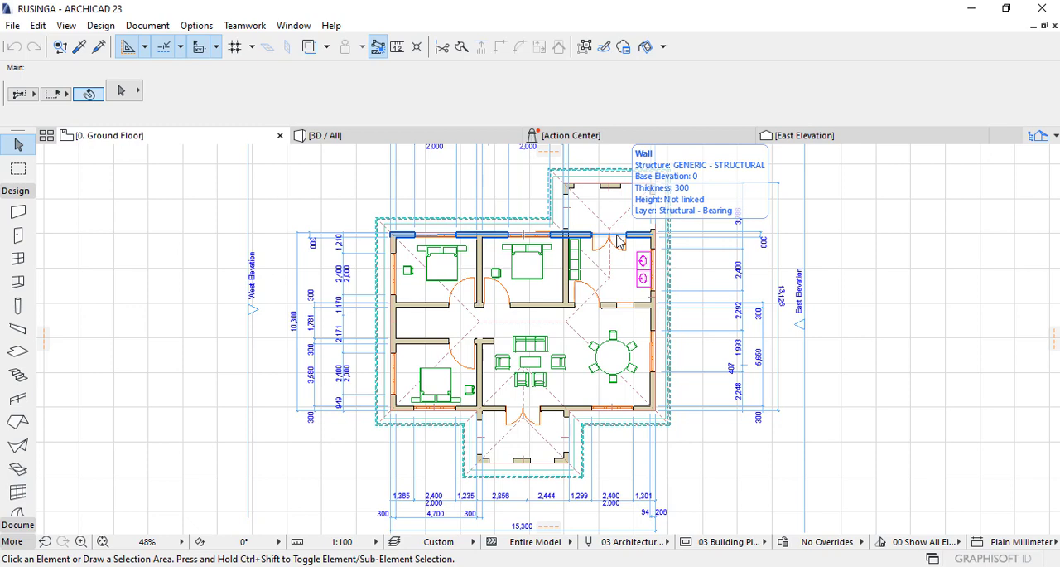
Step: Bring up the Options menu to reach Element Attributes again
left_click(196, 24)
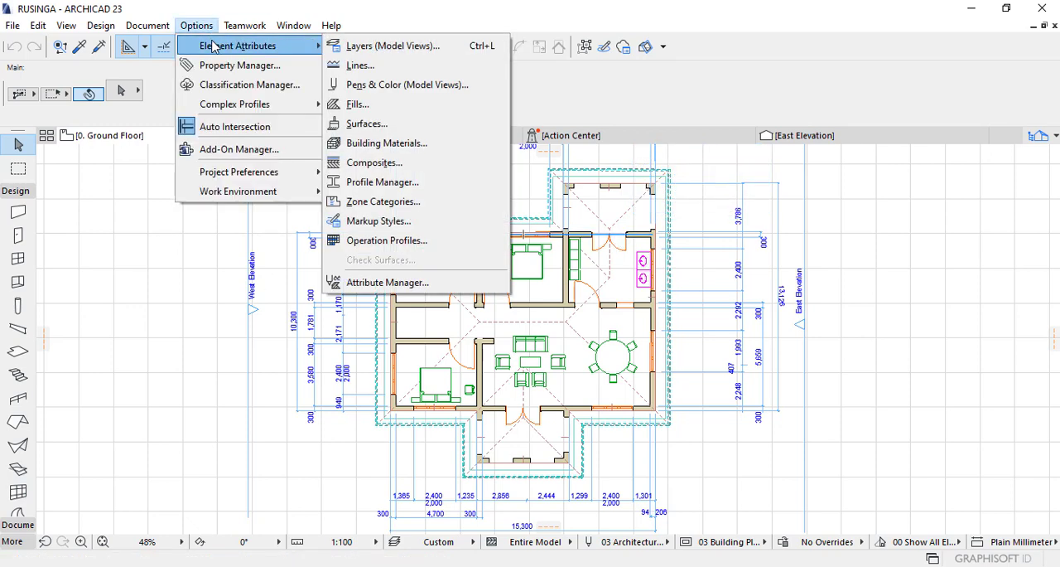
Step: In Layers (Model Views), turn Annotation - Text visibility back on and confirm with OK
left_click(394, 46)
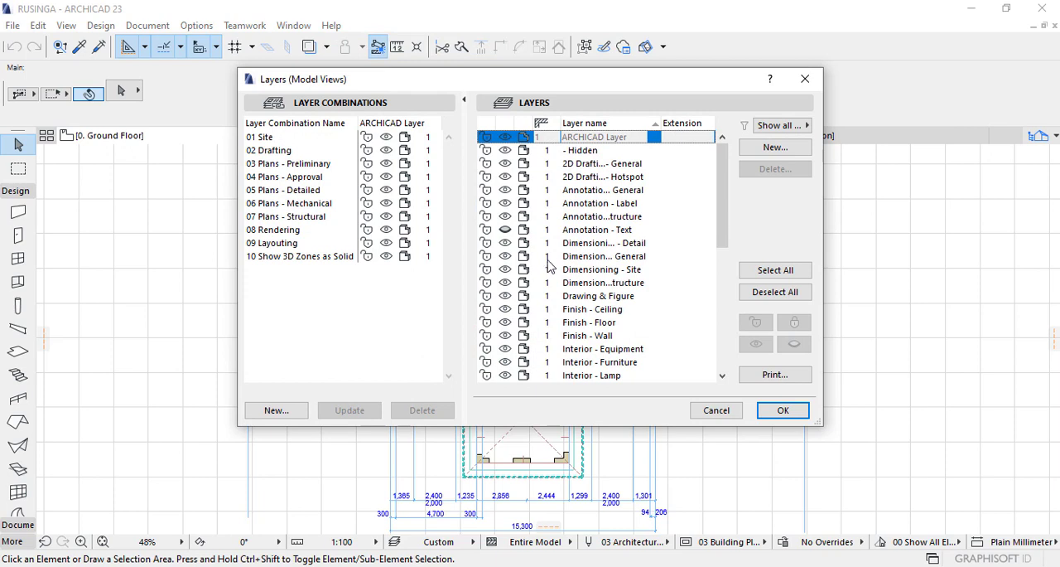
scroll("down", 3)
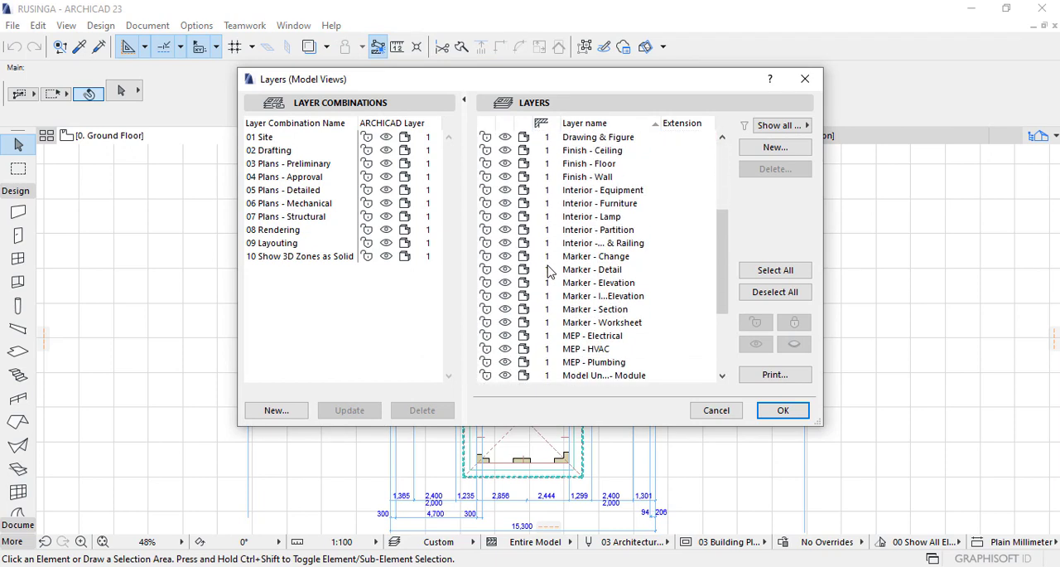
scroll("down", 3)
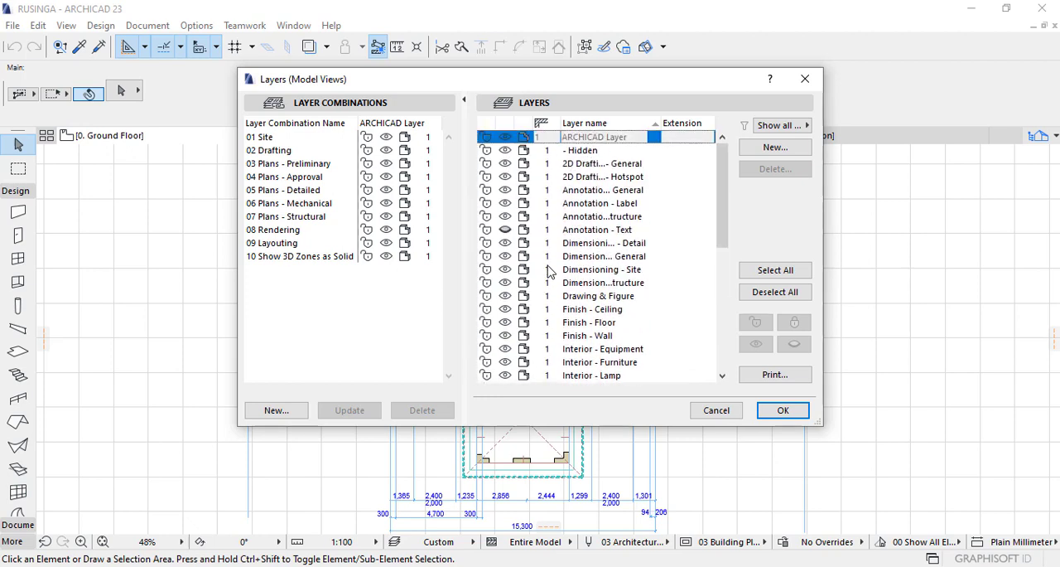
mouse_move(531, 245)
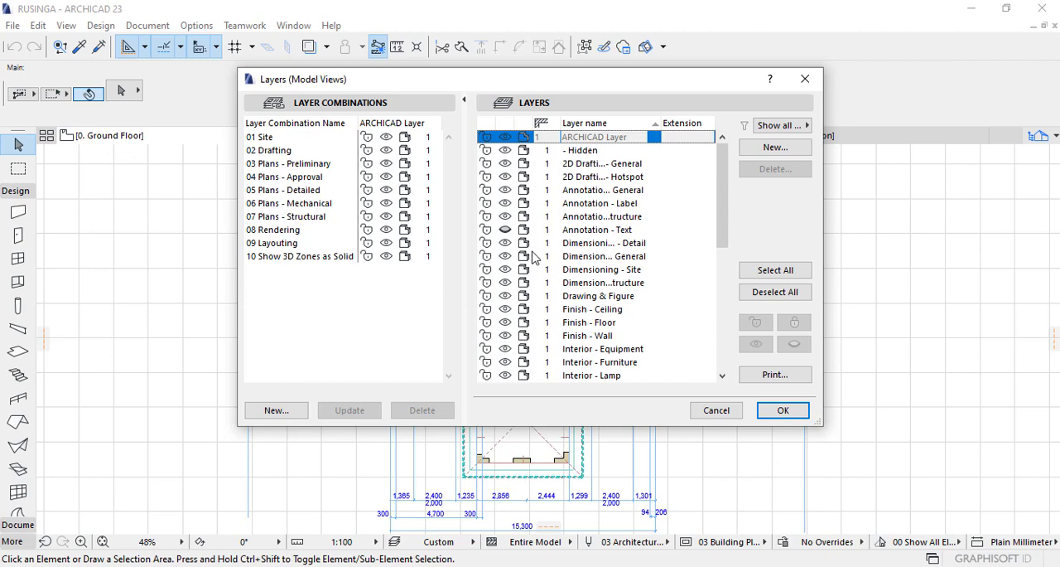
mouse_move(529, 275)
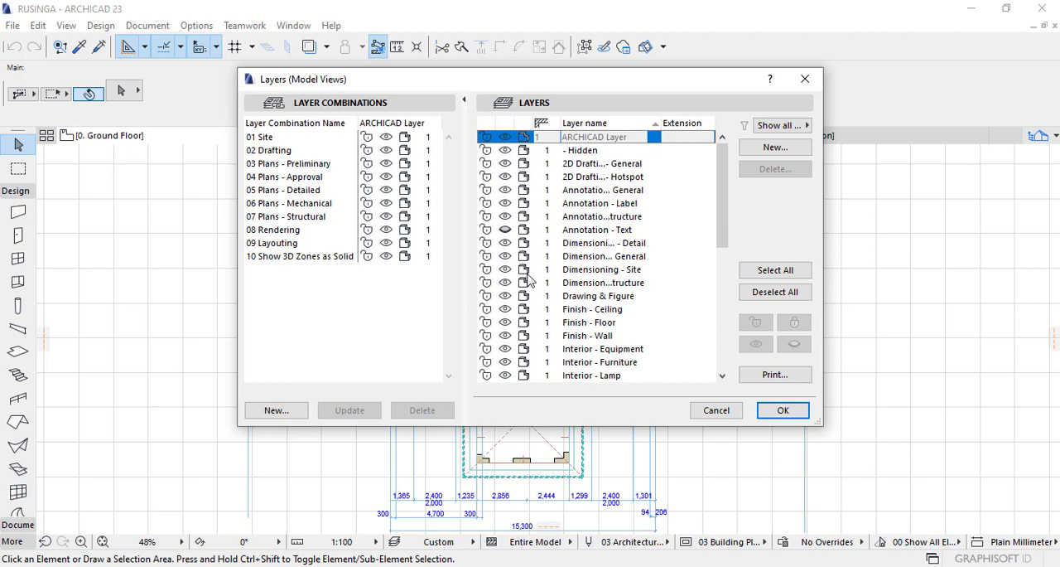
mouse_move(524, 322)
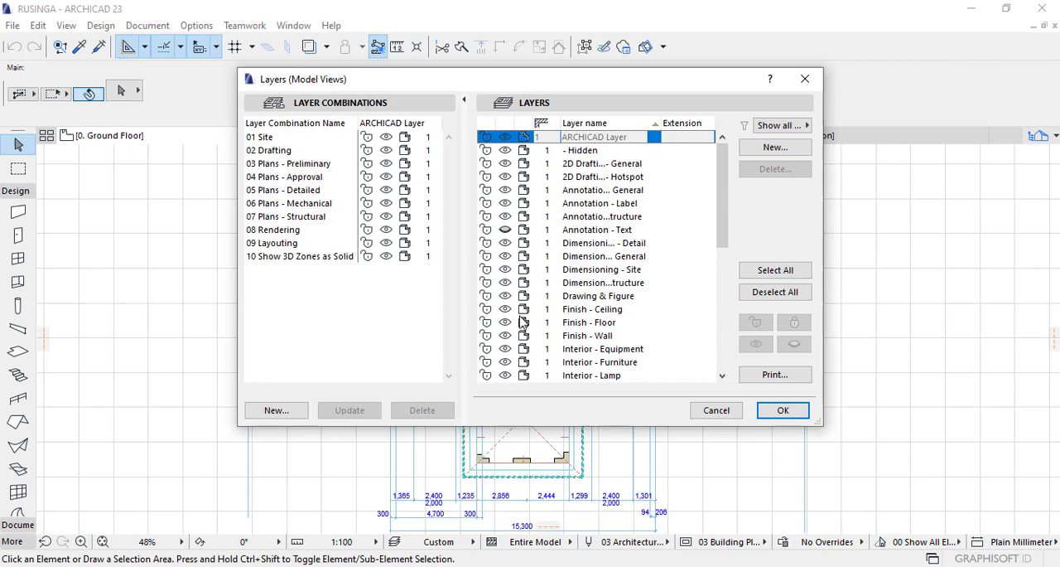
left_click(590, 335)
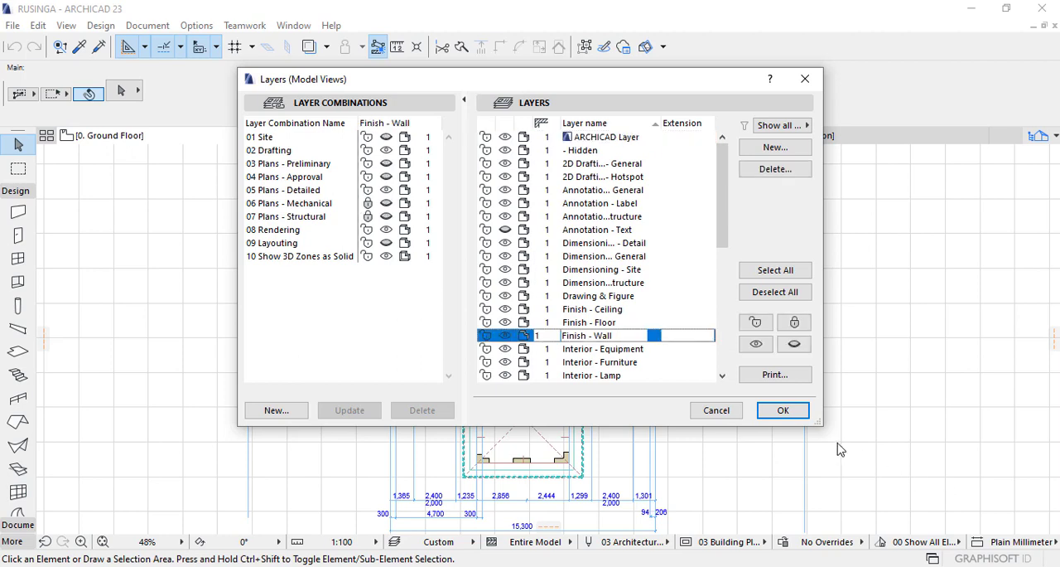
mouse_move(595, 322)
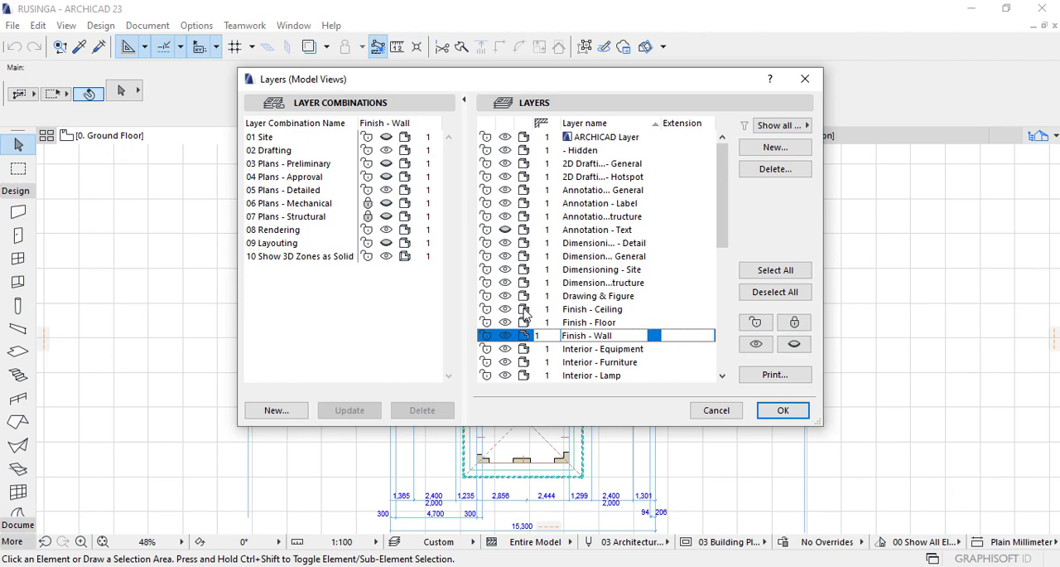
mouse_move(503, 229)
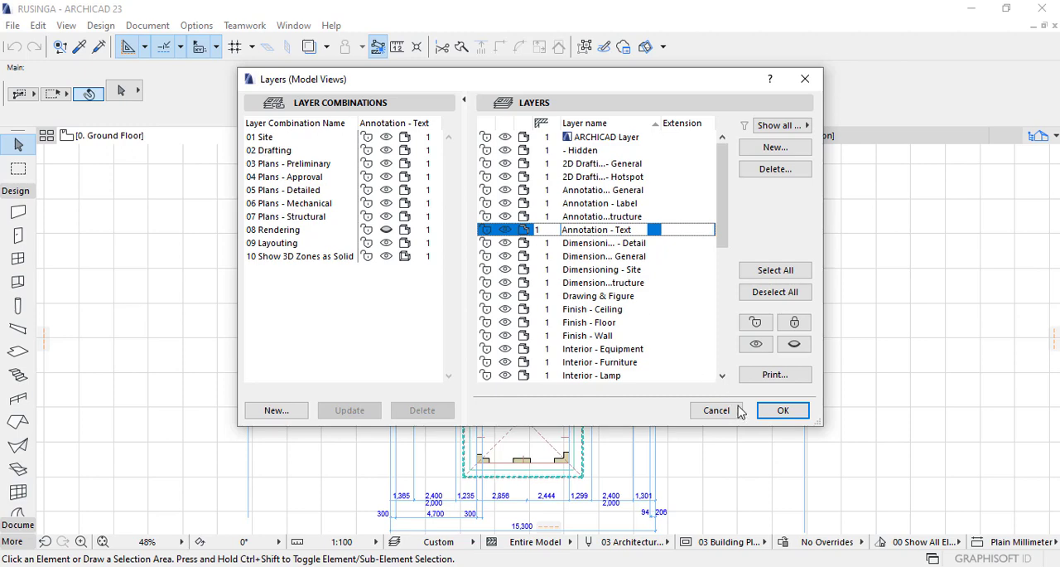
left_click(782, 411)
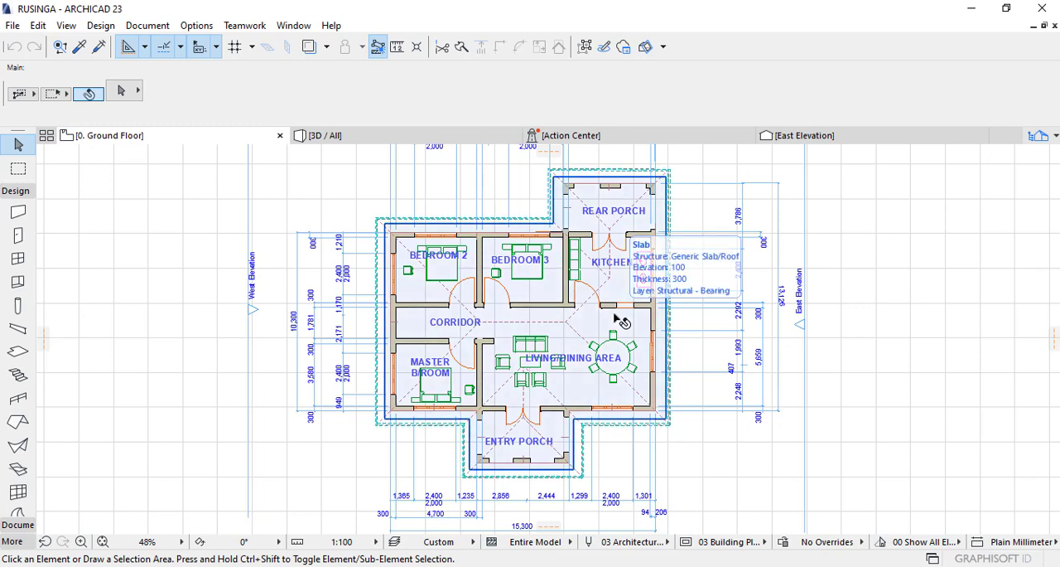
mouse_move(875, 325)
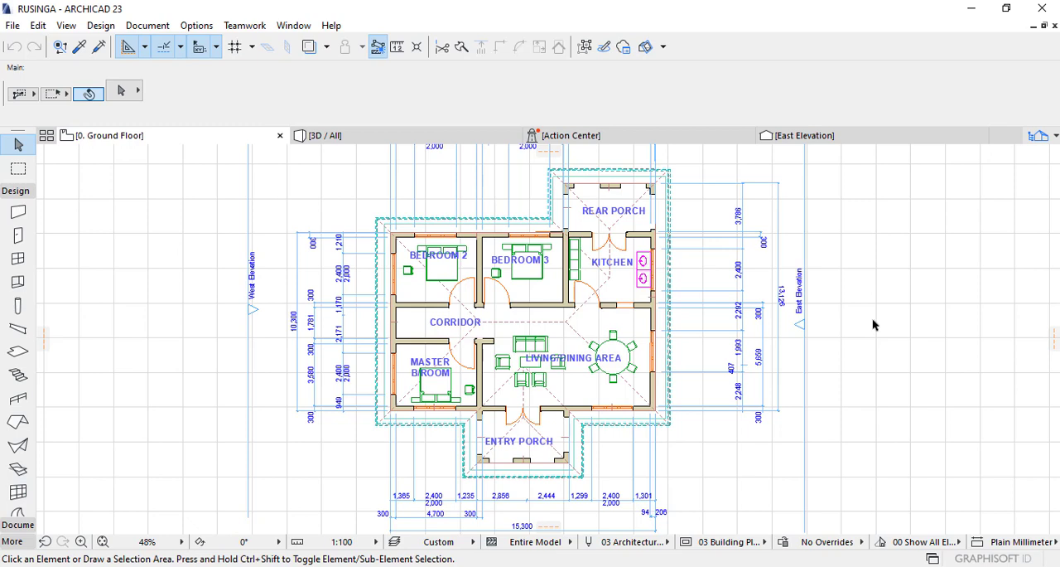
mouse_move(825, 328)
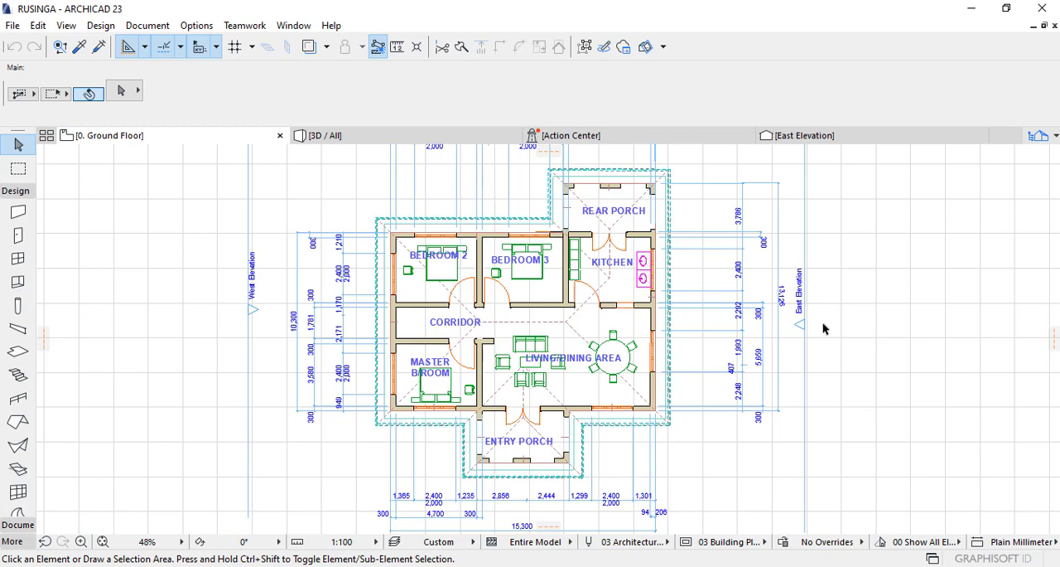
mouse_move(815, 330)
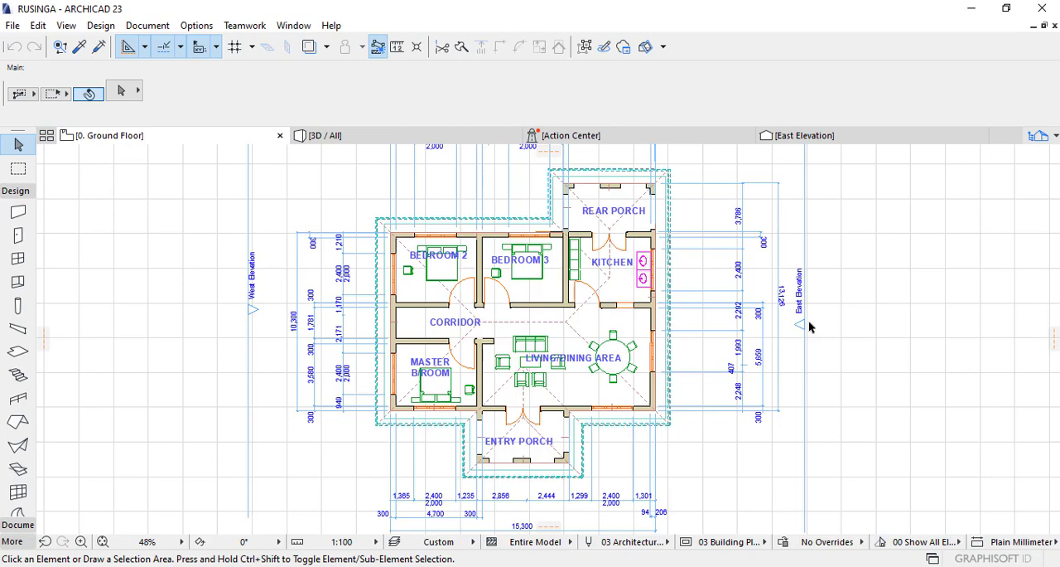
mouse_move(555, 333)
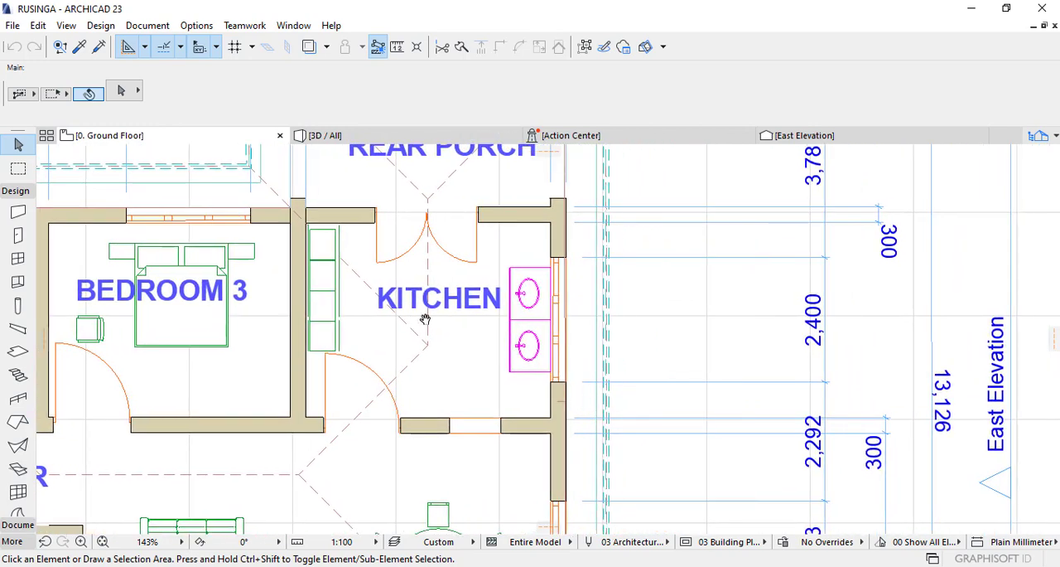
mouse_move(424, 319)
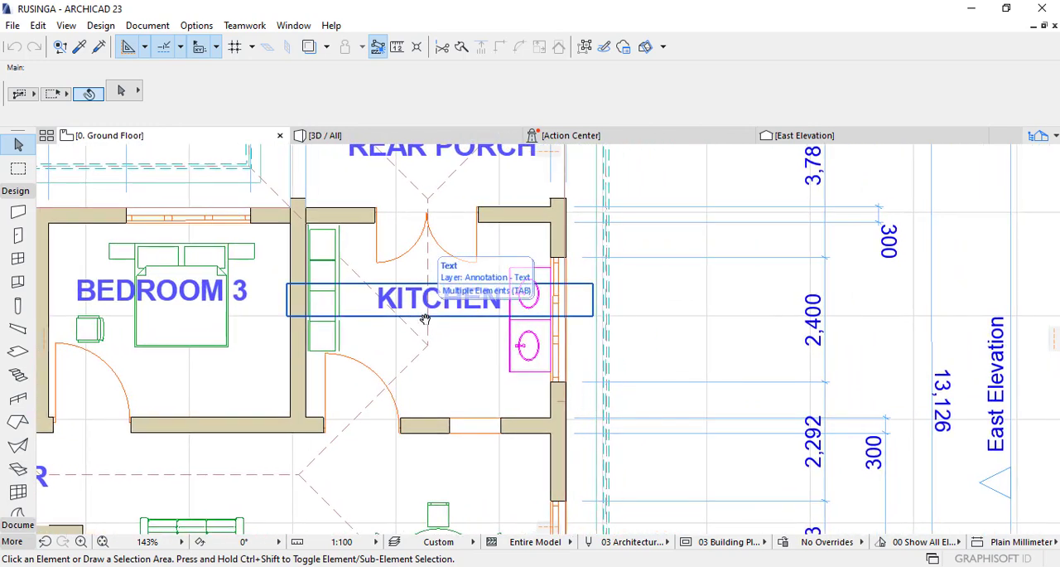
mouse_move(468, 335)
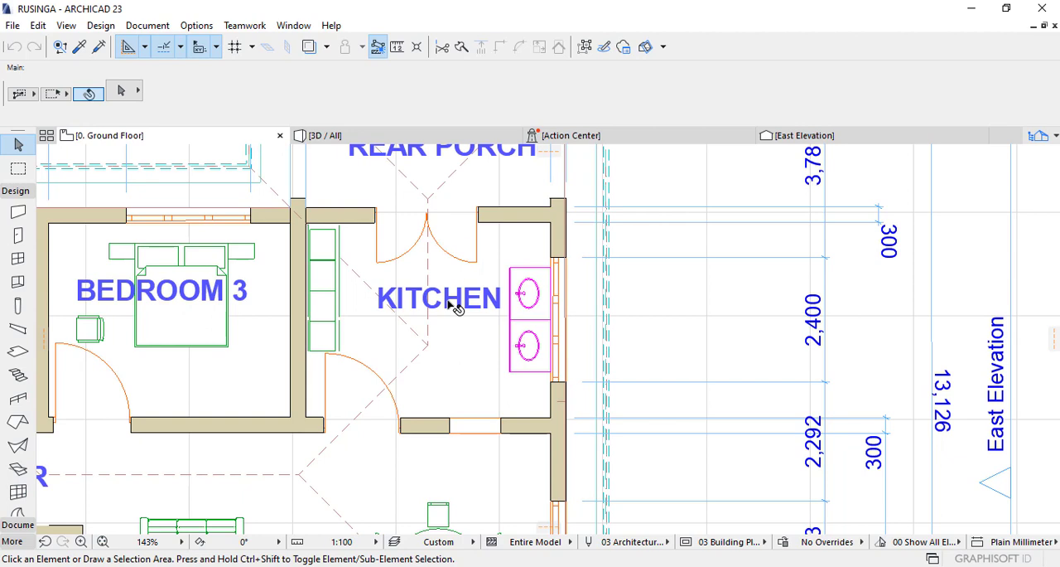
left_click(441, 300)
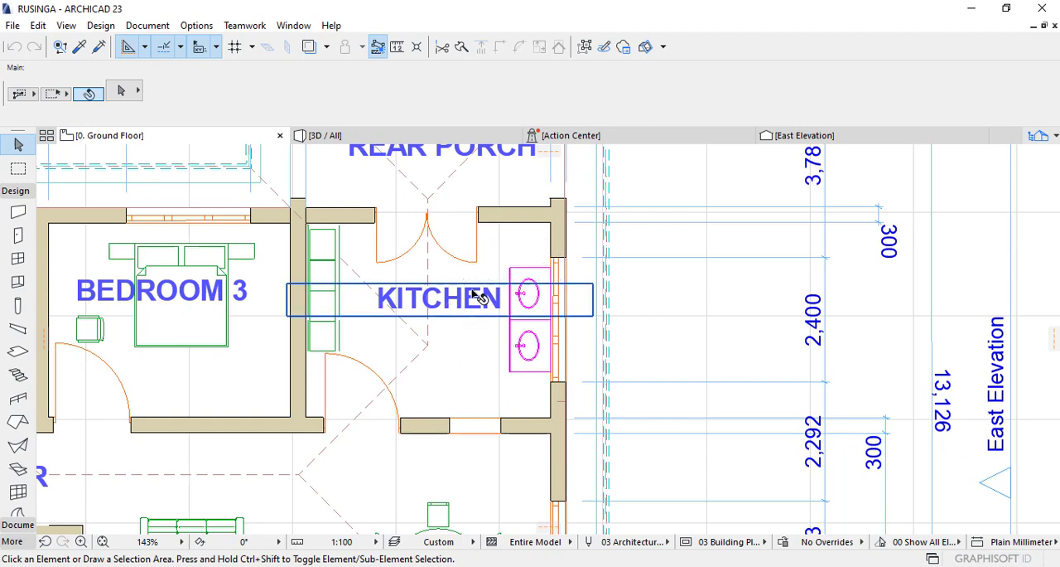
mouse_move(483, 325)
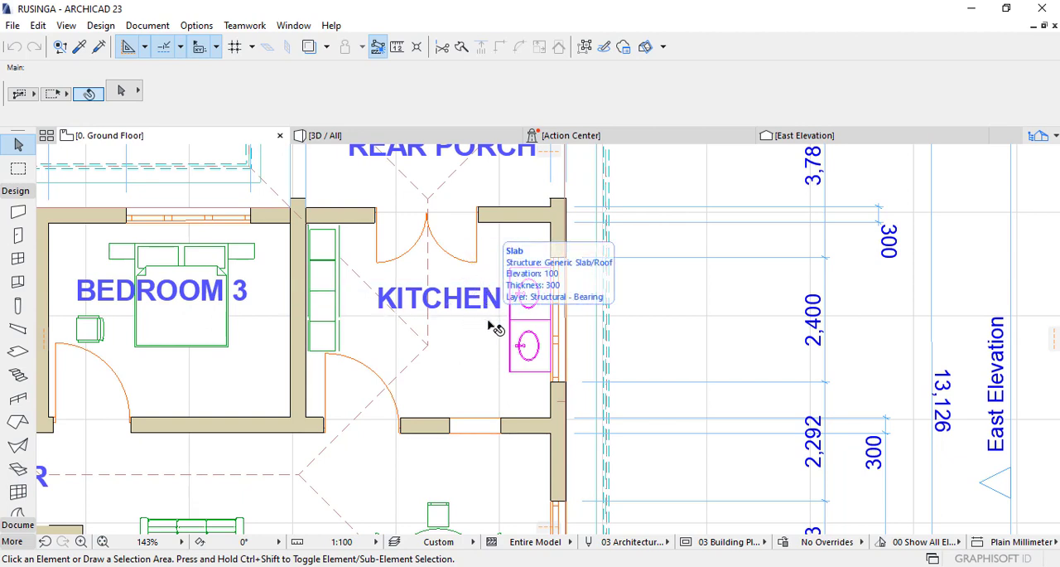